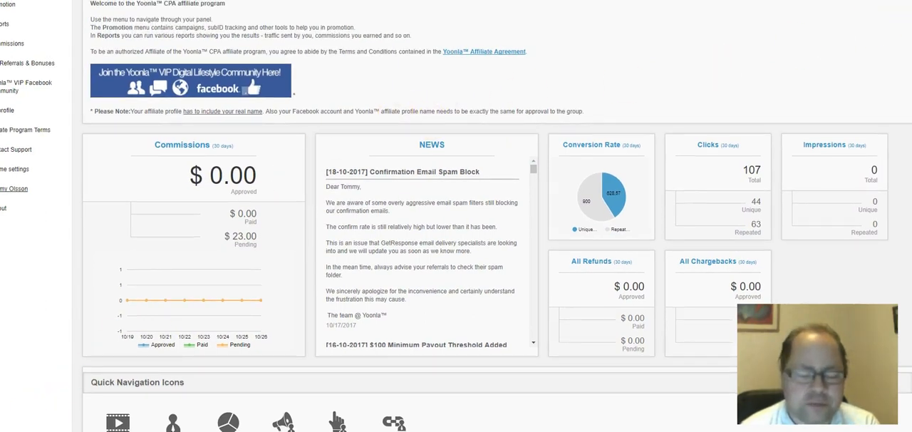
Expand the Commissions section of the sidebar navigation.
scroll(down, 3)
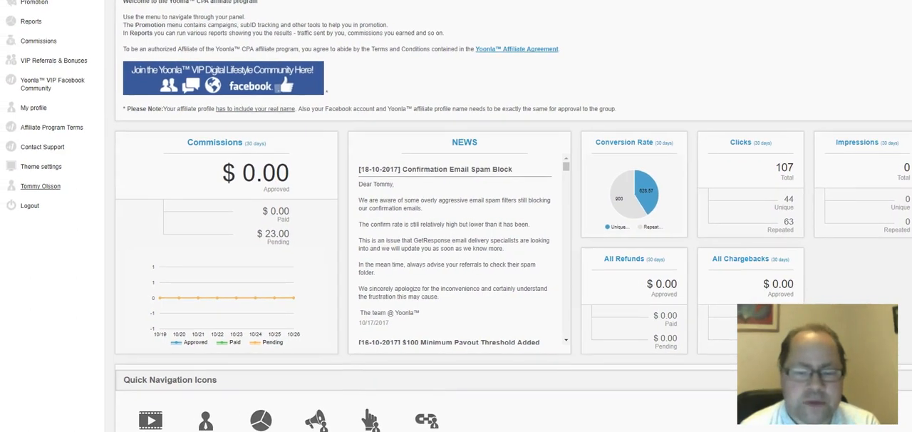
mouse_move(302, 270)
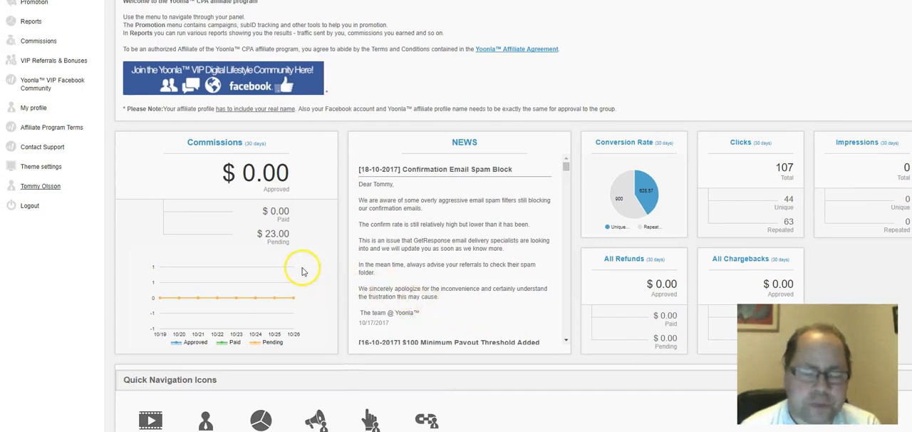
mouse_move(182, 236)
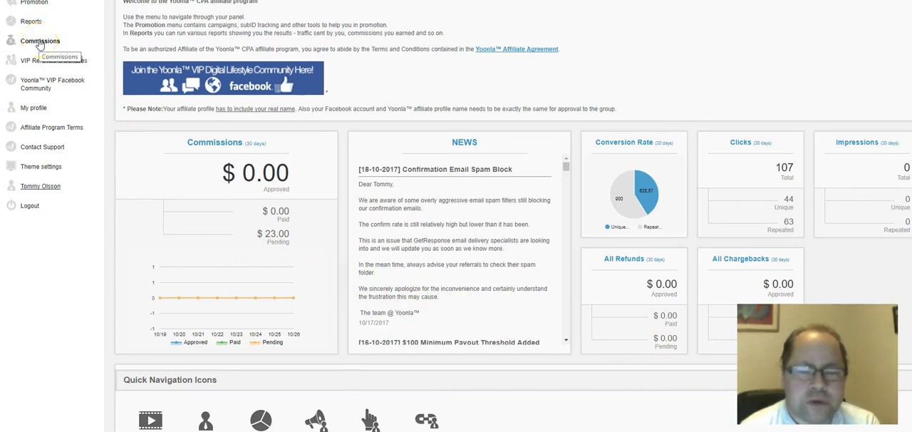
click(40, 37)
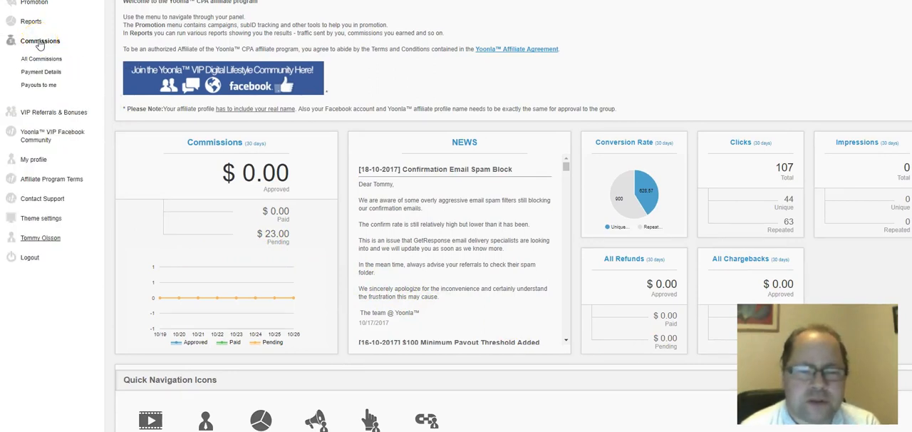
mouse_move(40, 59)
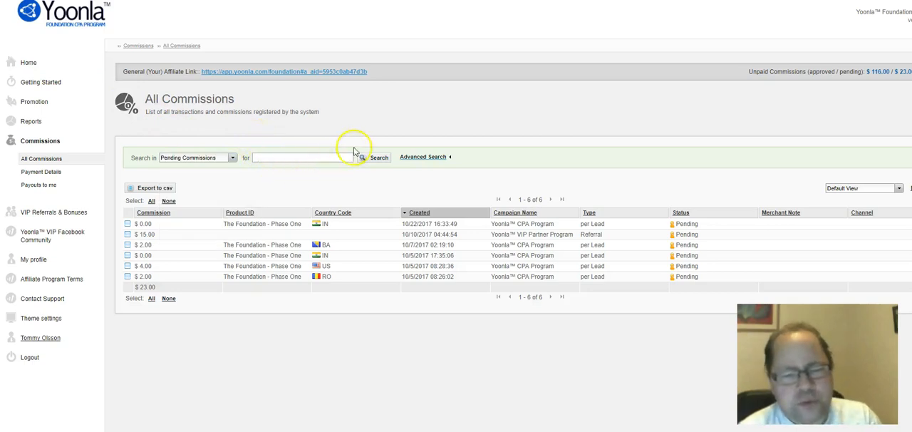
mouse_move(359, 149)
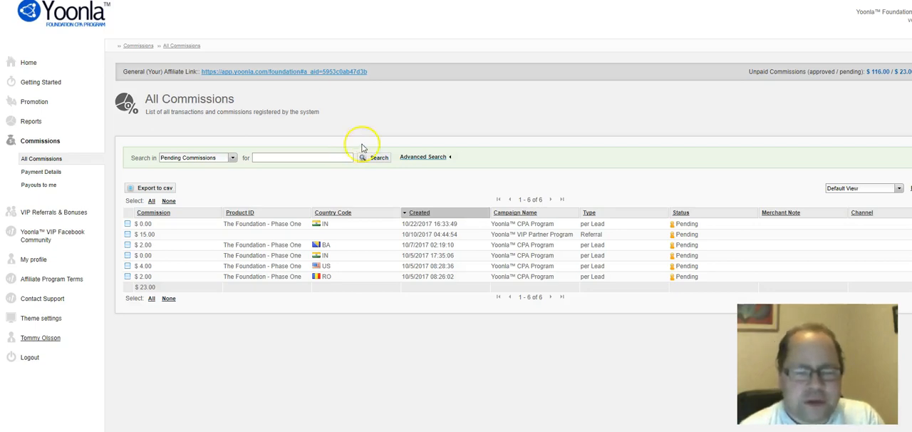
mouse_move(351, 177)
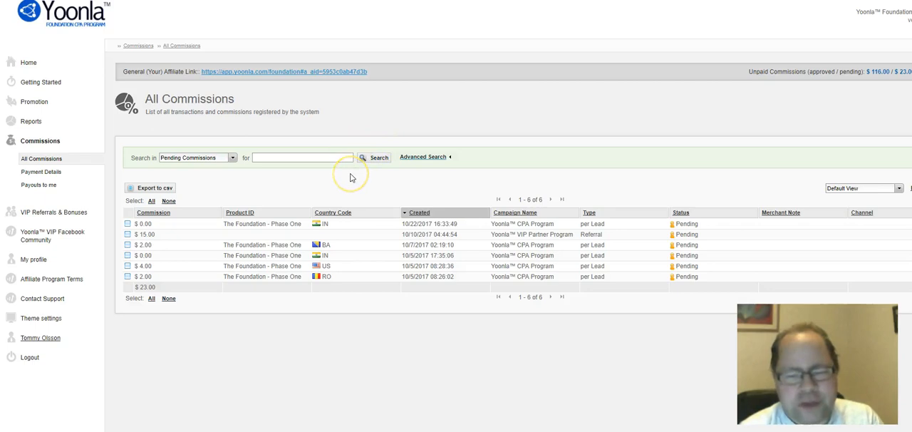
mouse_move(342, 187)
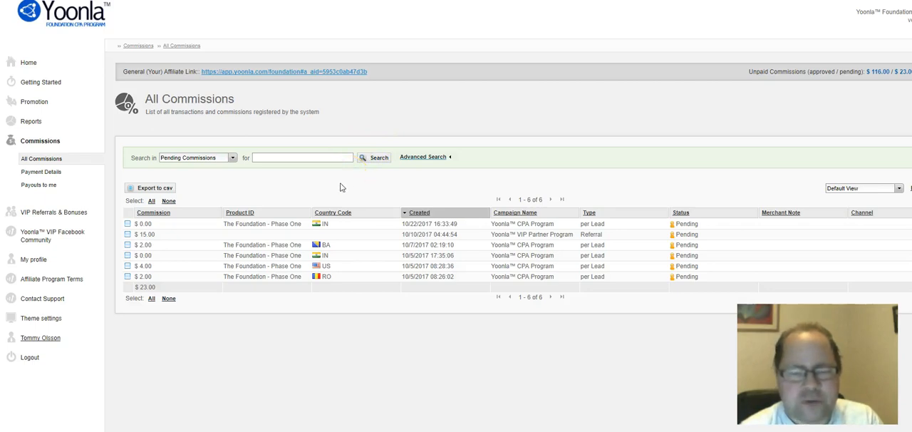
mouse_move(321, 191)
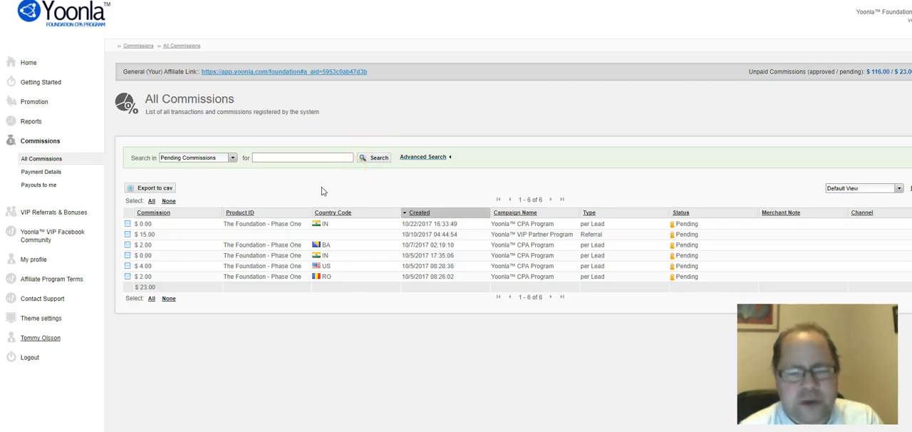
mouse_move(302, 189)
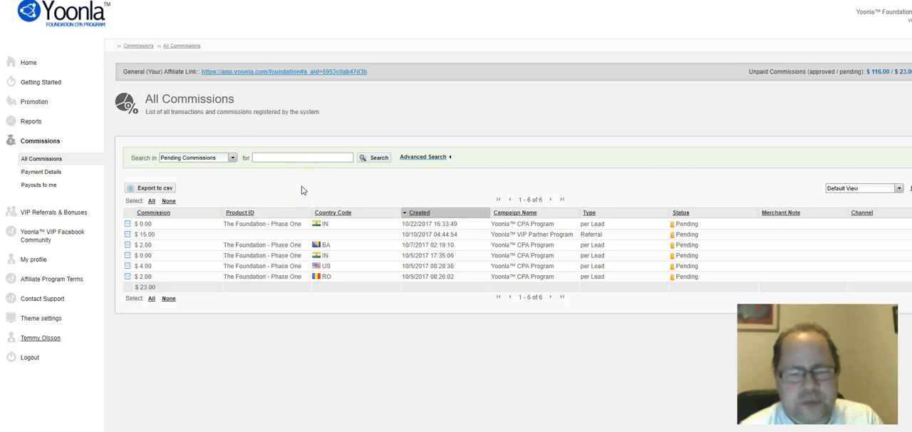
mouse_move(273, 188)
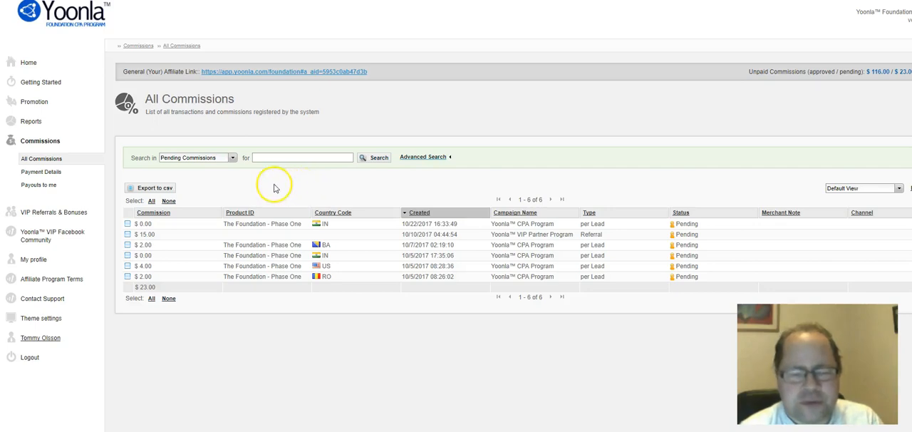
mouse_move(242, 236)
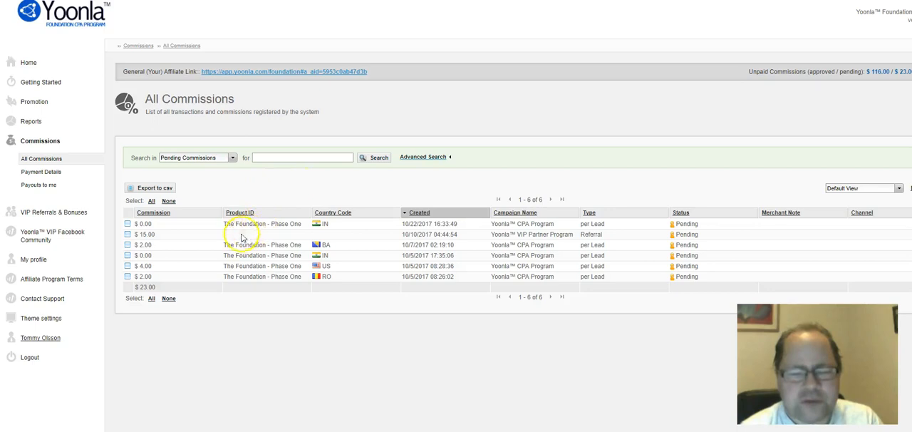
mouse_move(267, 228)
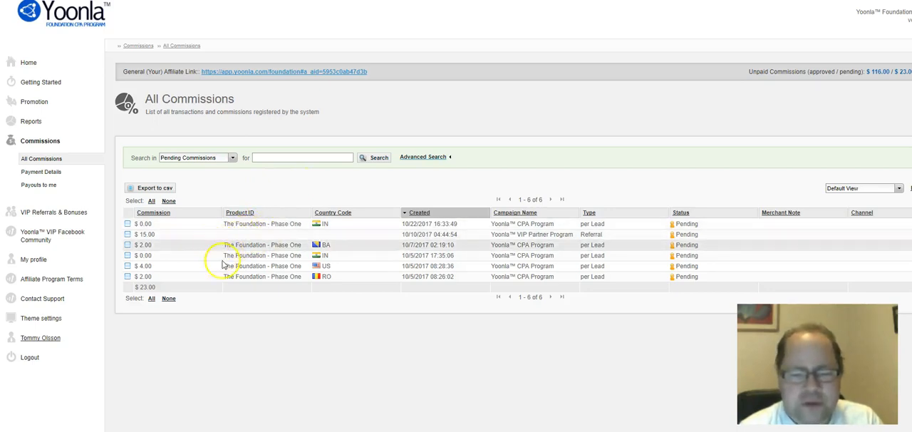
mouse_move(188, 198)
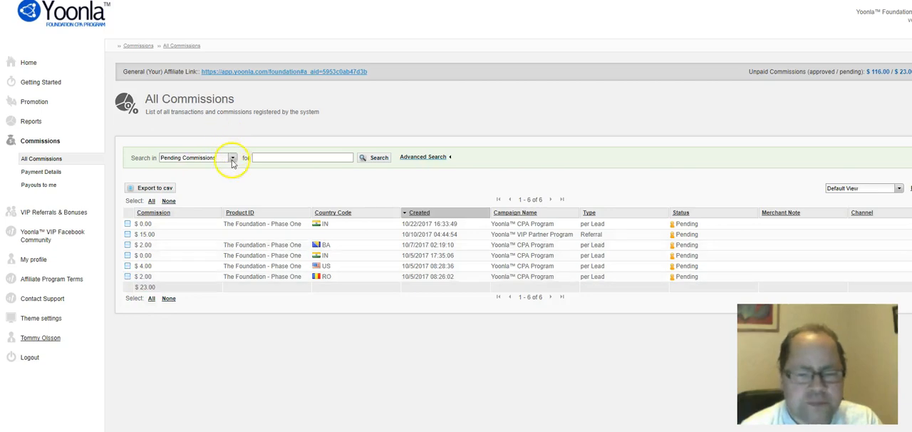
Filter the commissions table to Approved Commissions via the 'Search in' dropdown.
click(232, 157)
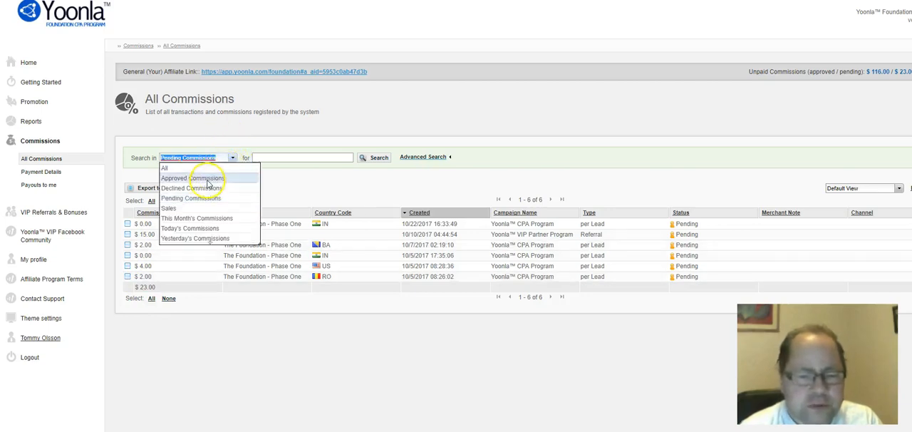
click(199, 176)
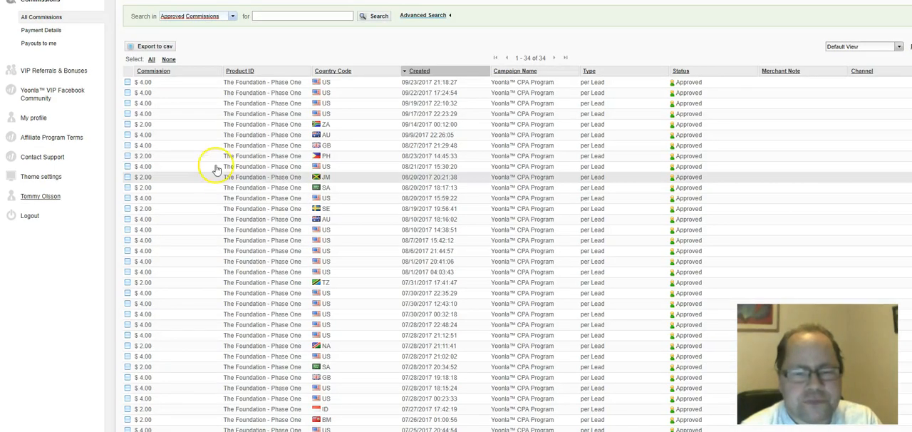
mouse_move(253, 150)
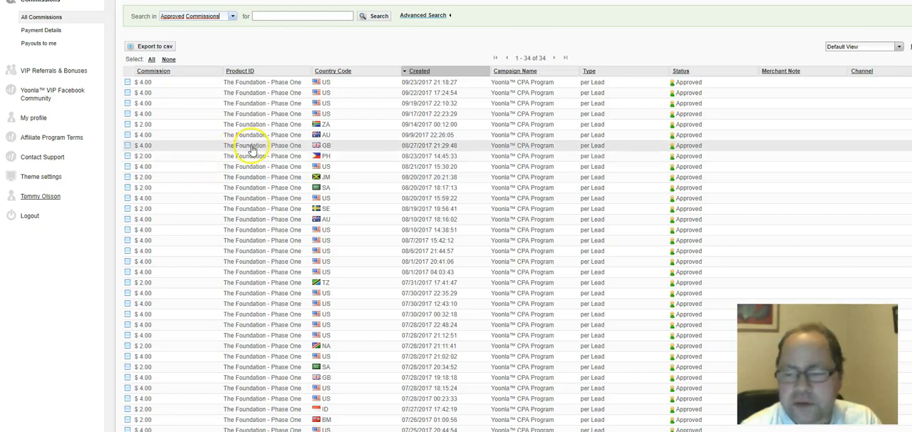
mouse_move(356, 146)
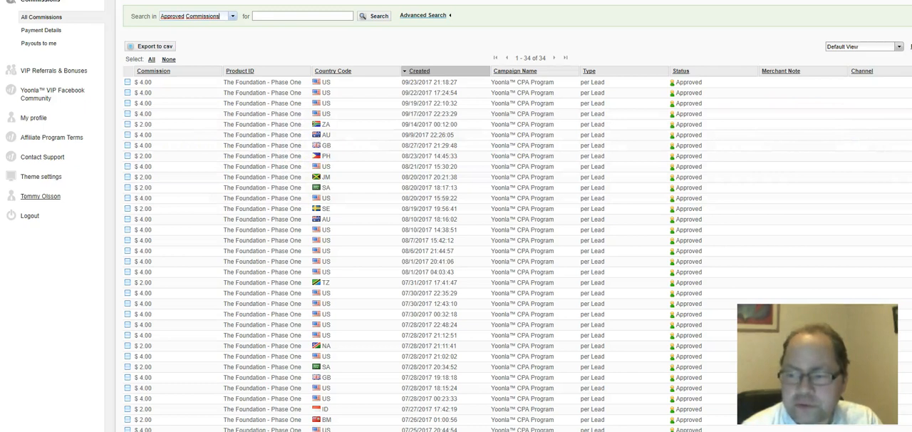
mouse_move(660, 245)
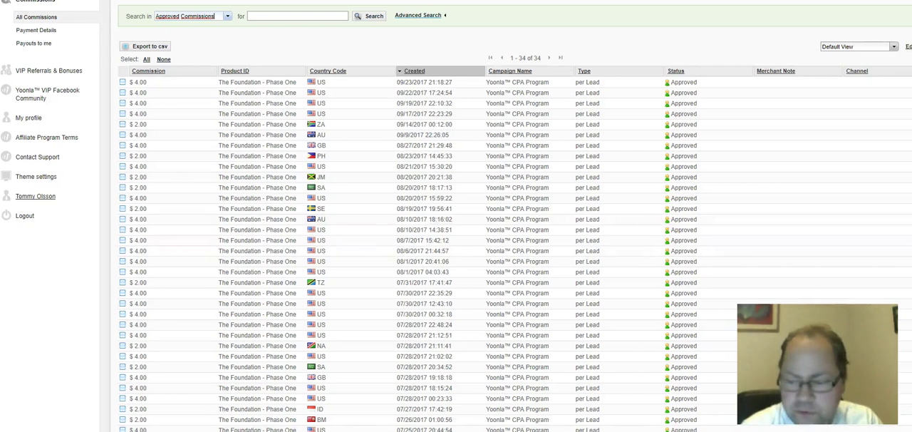
scroll(down, 3)
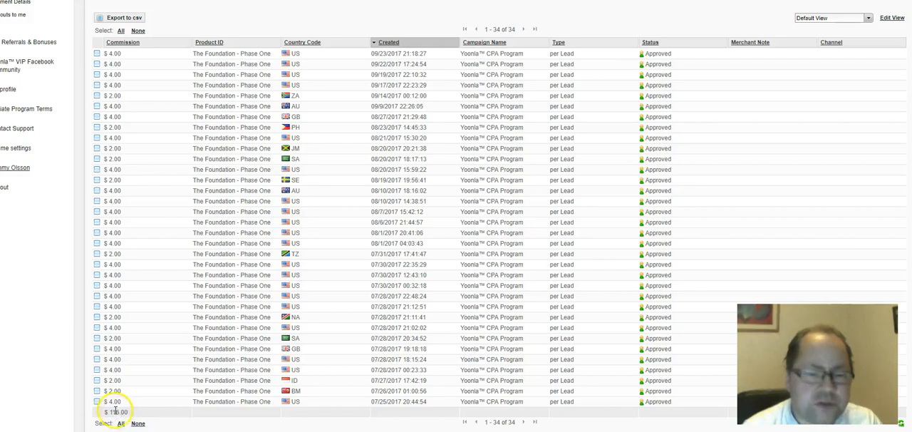
mouse_move(140, 366)
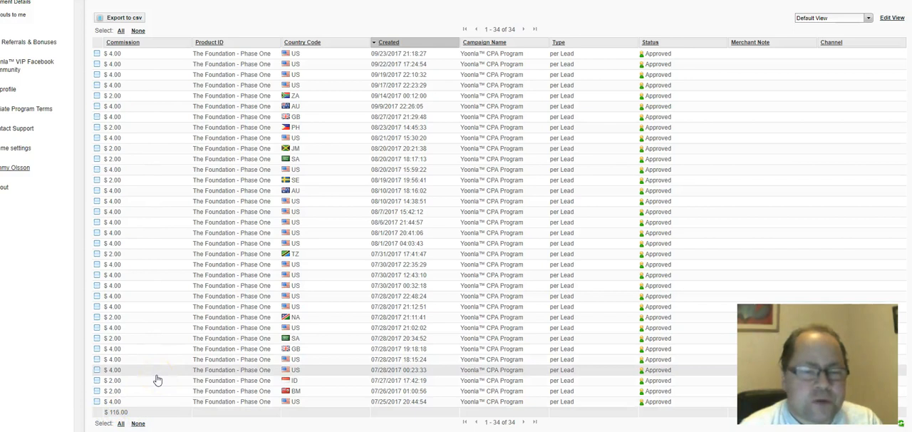
mouse_move(157, 355)
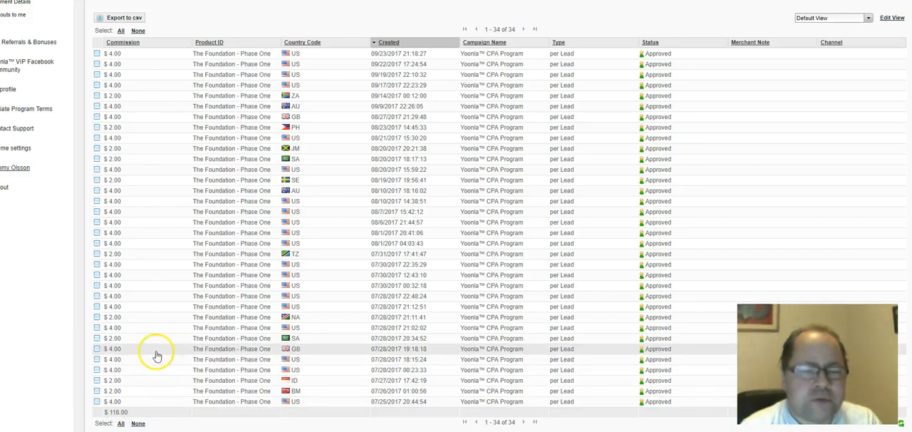
mouse_move(62, 348)
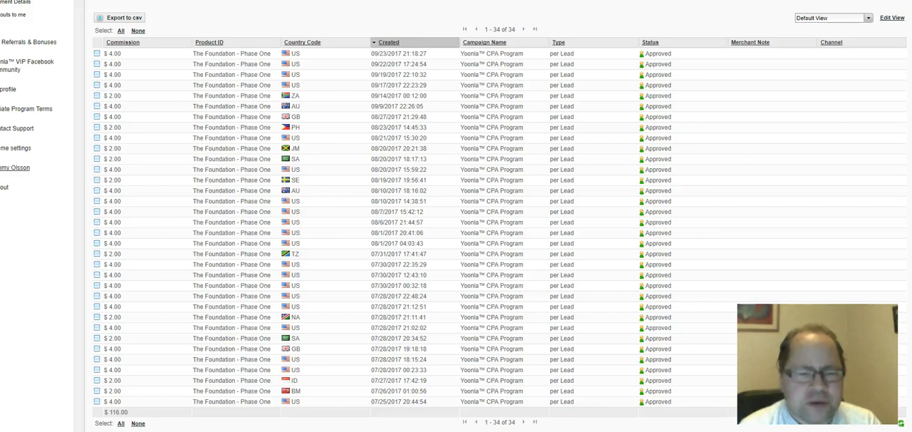
mouse_move(25, 406)
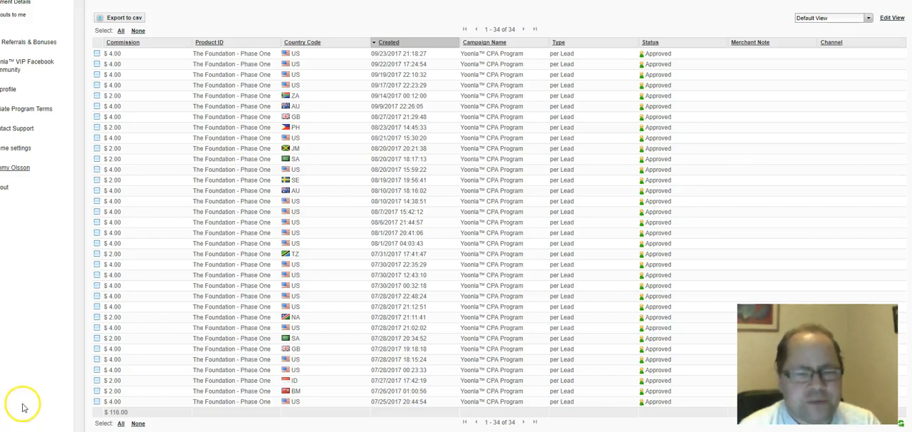
mouse_move(62, 114)
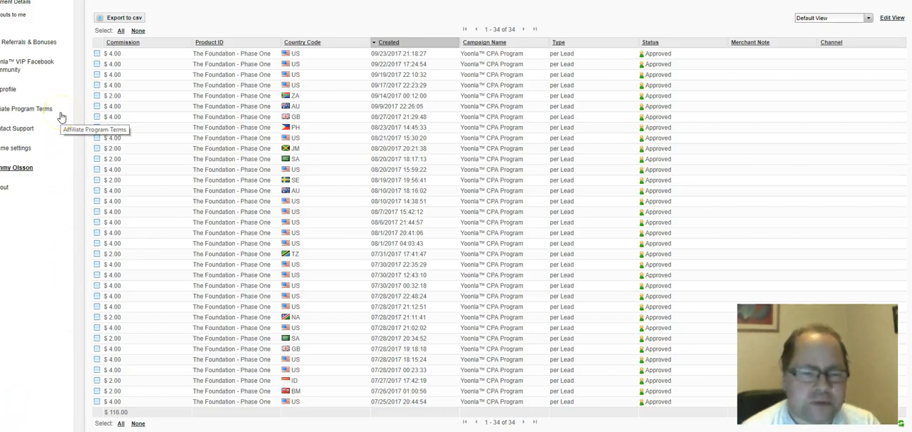
mouse_move(30, 94)
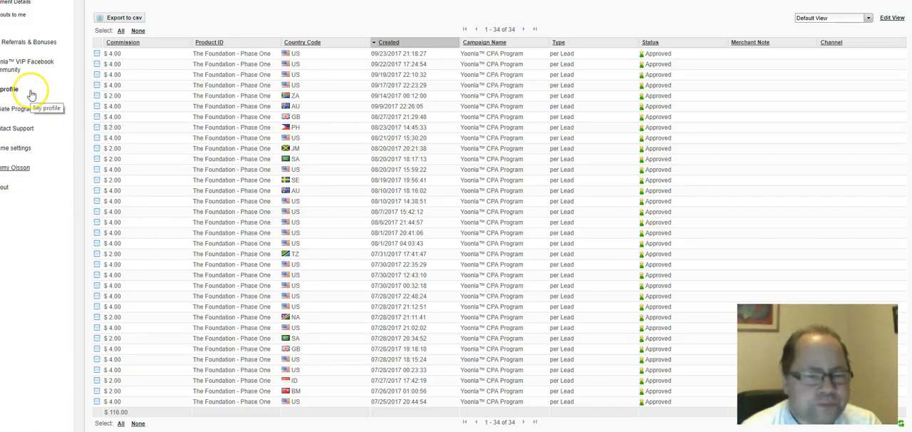
mouse_move(23, 111)
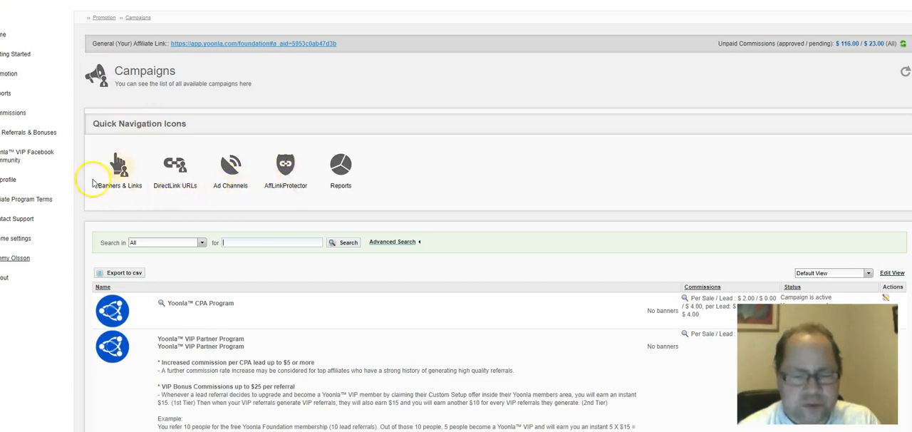
mouse_move(184, 199)
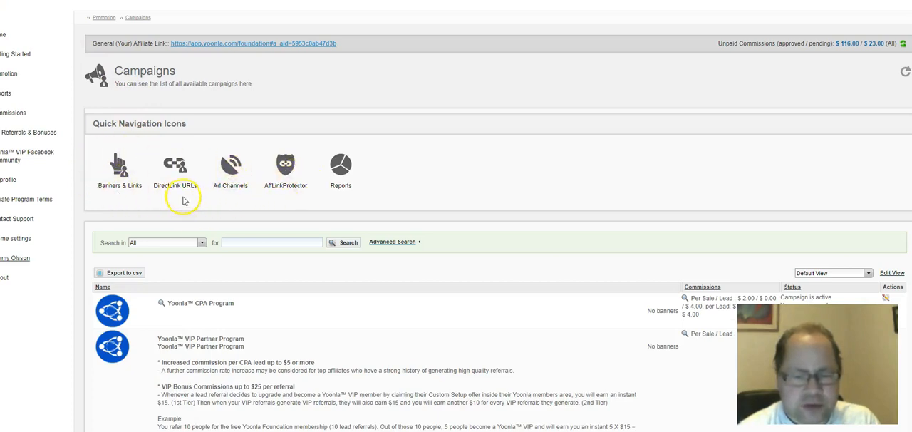
mouse_move(148, 171)
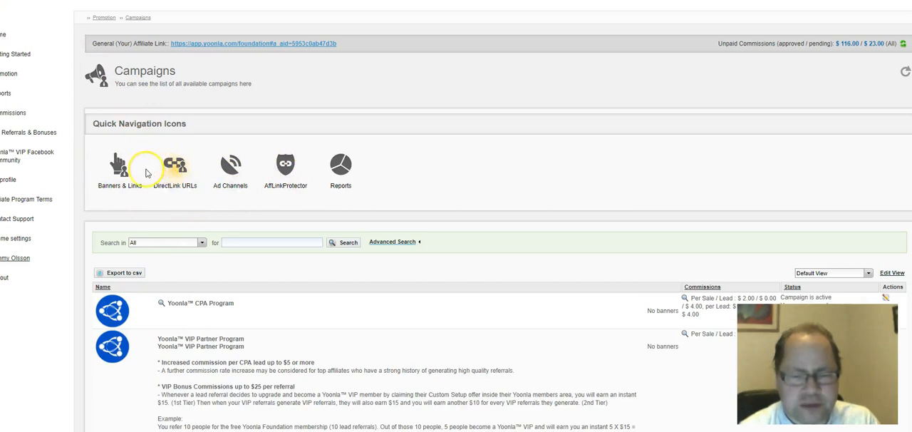
Scroll down to the higher-commission and non-commissionable countries lists.
scroll(down, 3)
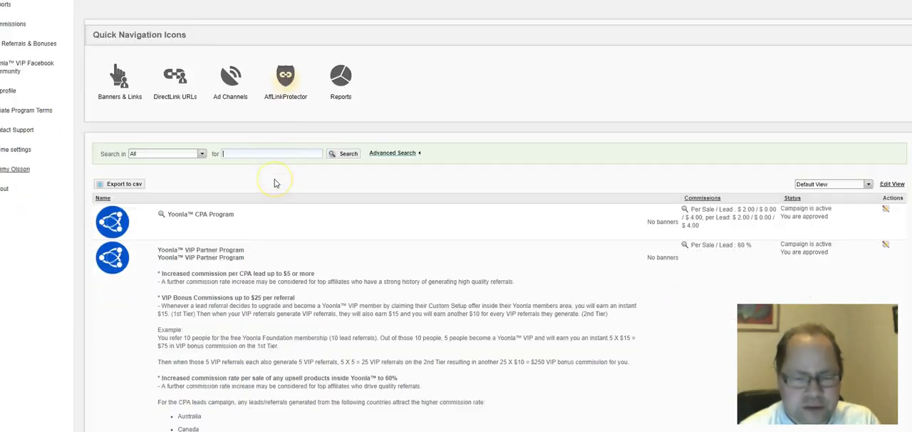
scroll(down, 3)
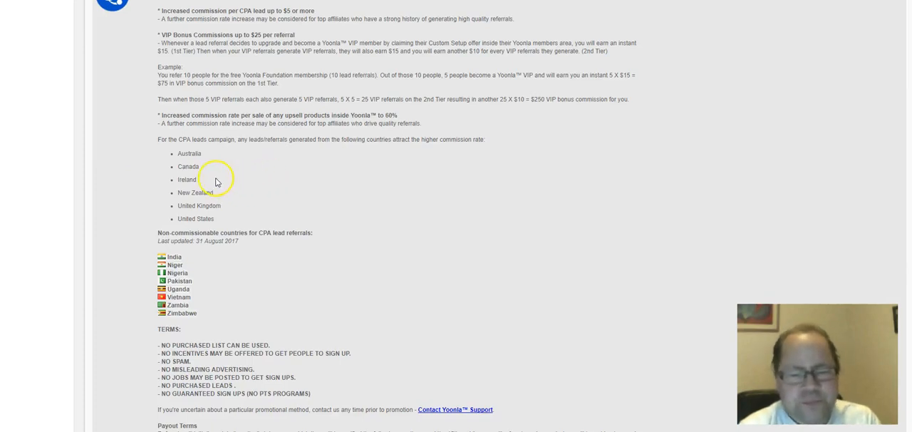
mouse_move(165, 156)
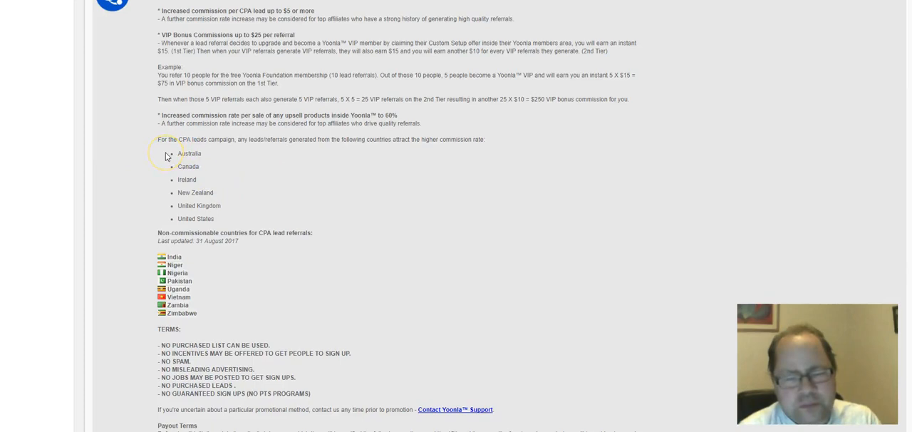
mouse_move(169, 139)
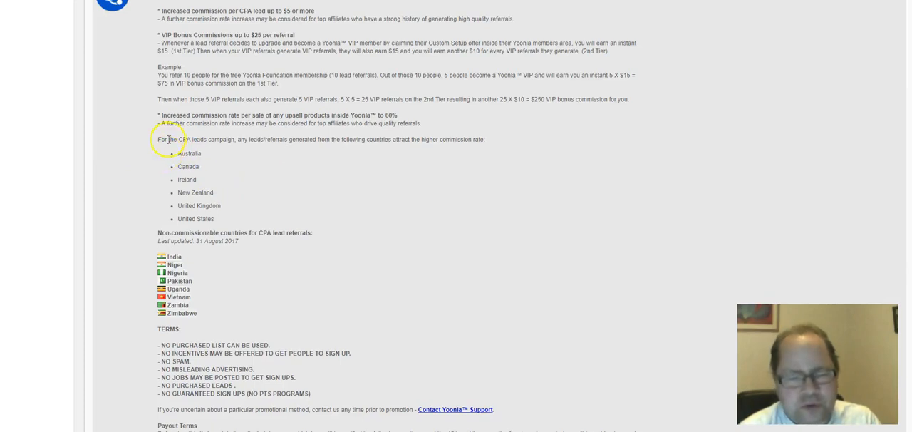
mouse_move(208, 173)
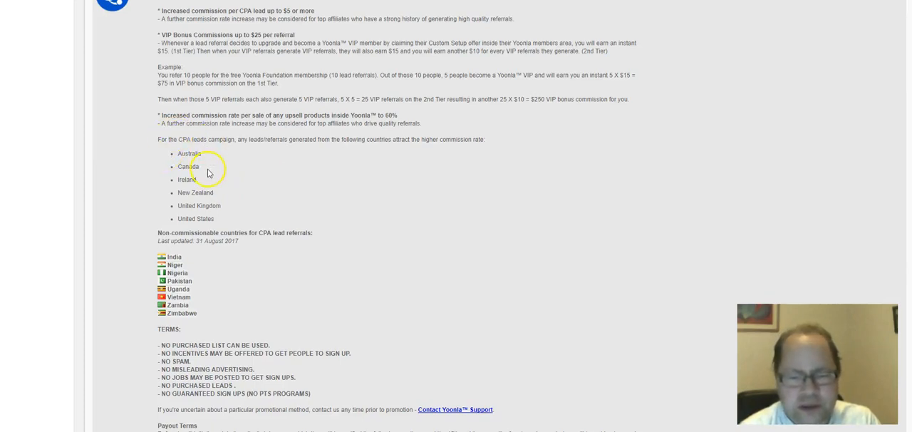
mouse_move(223, 205)
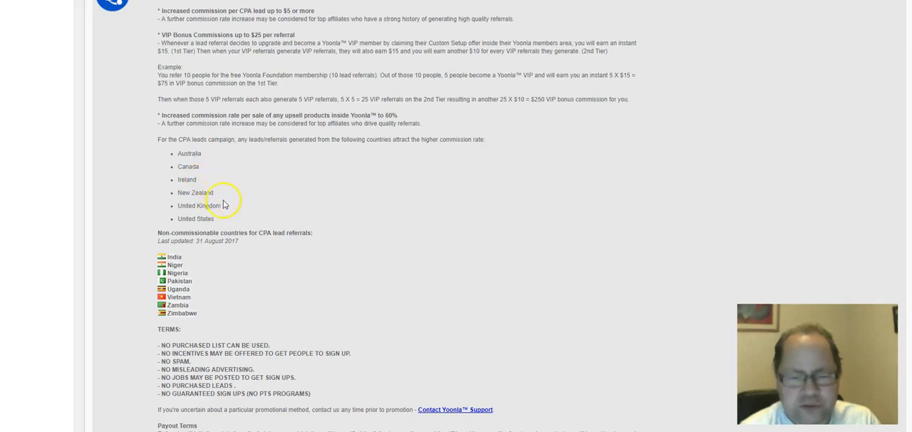
mouse_move(219, 229)
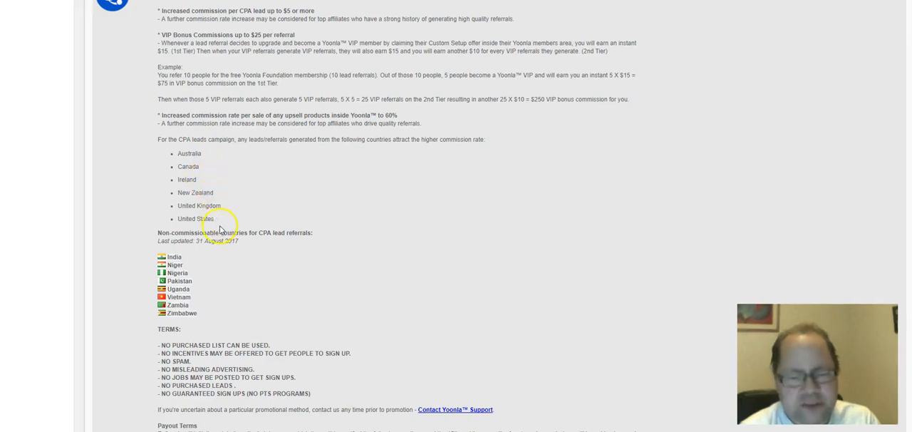
mouse_move(151, 253)
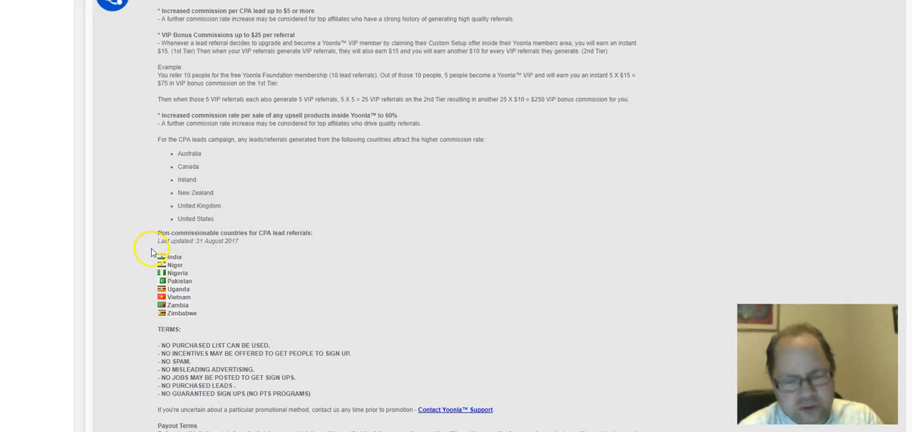
mouse_move(205, 265)
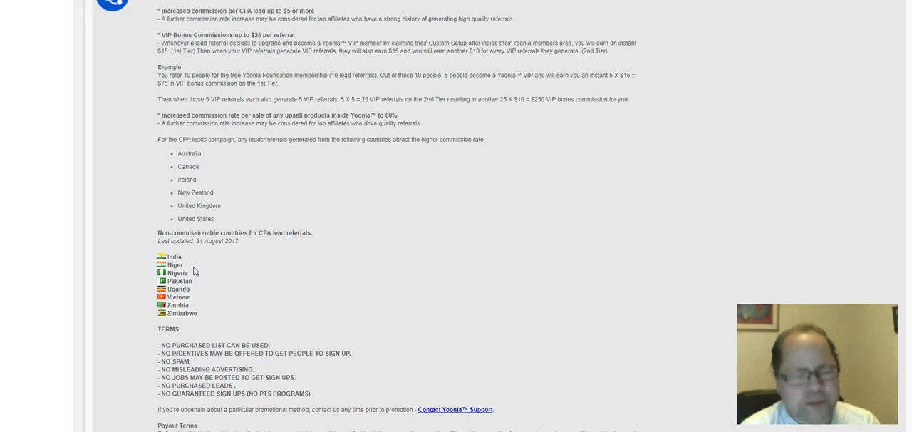
Scroll past the TERMS section of the Campaigns page.
scroll(down, 3)
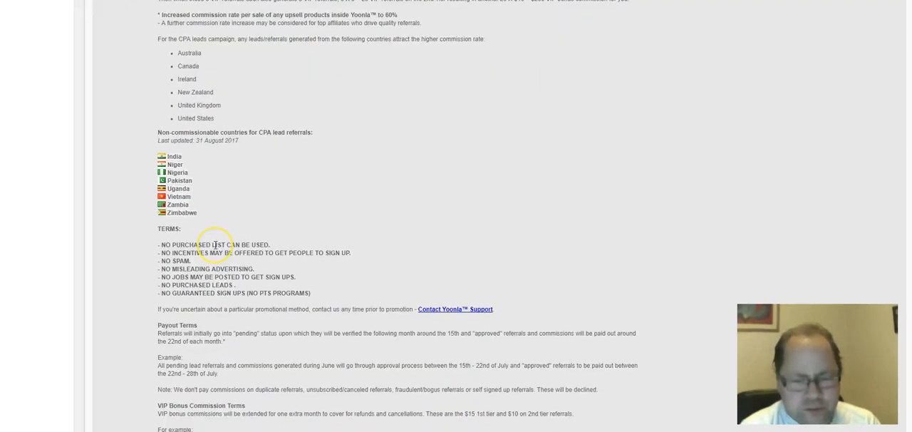
scroll(down, 3)
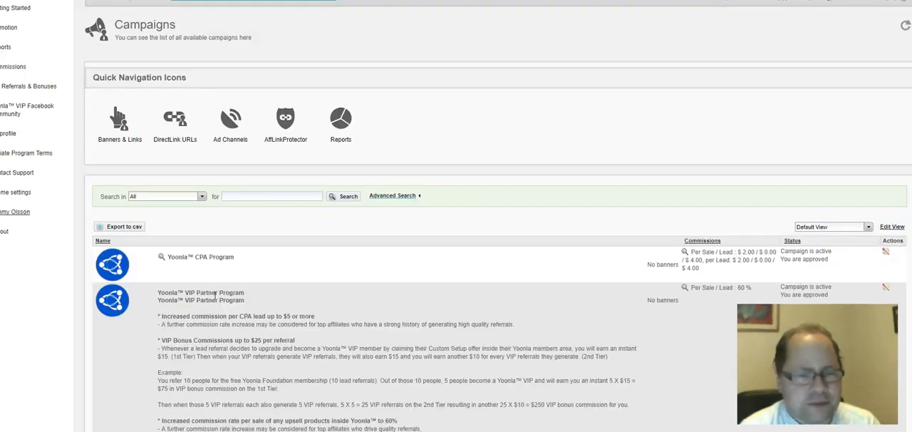
click(271, 197)
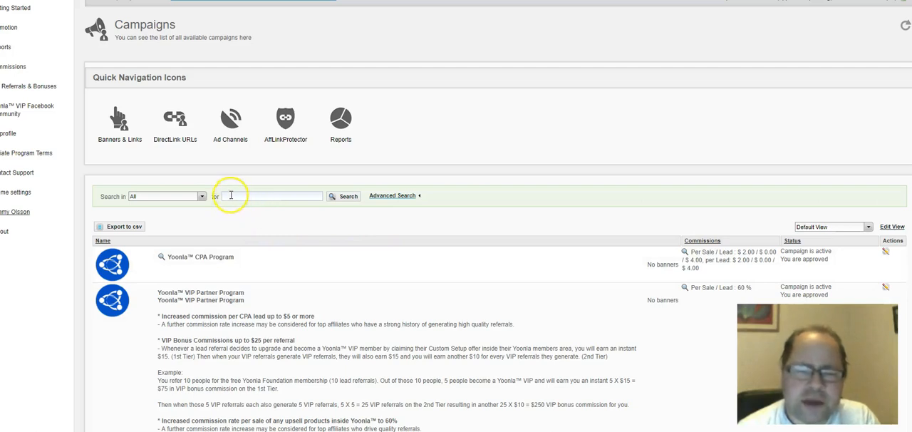
mouse_move(91, 168)
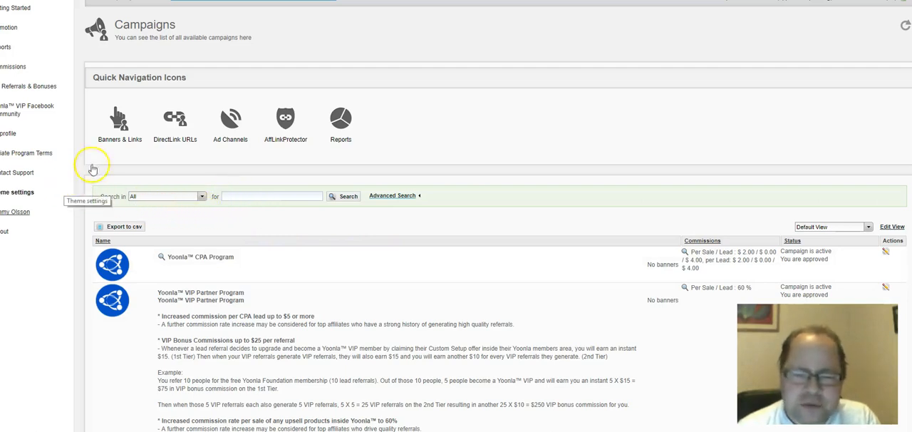
mouse_move(161, 160)
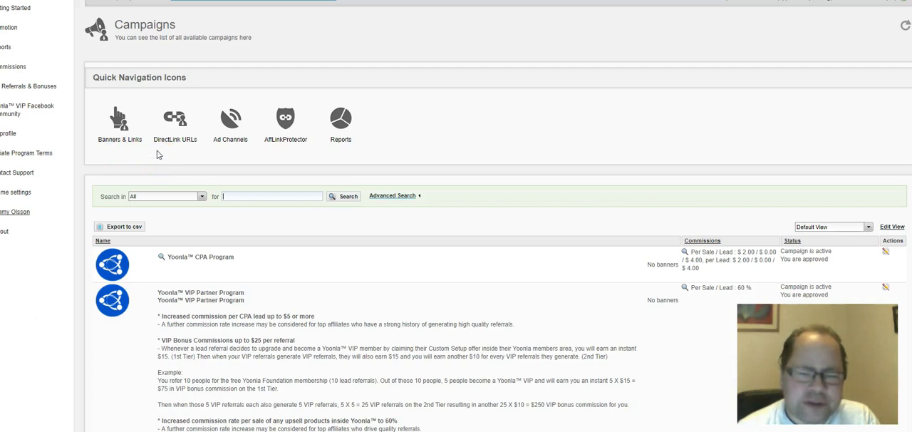
mouse_move(179, 150)
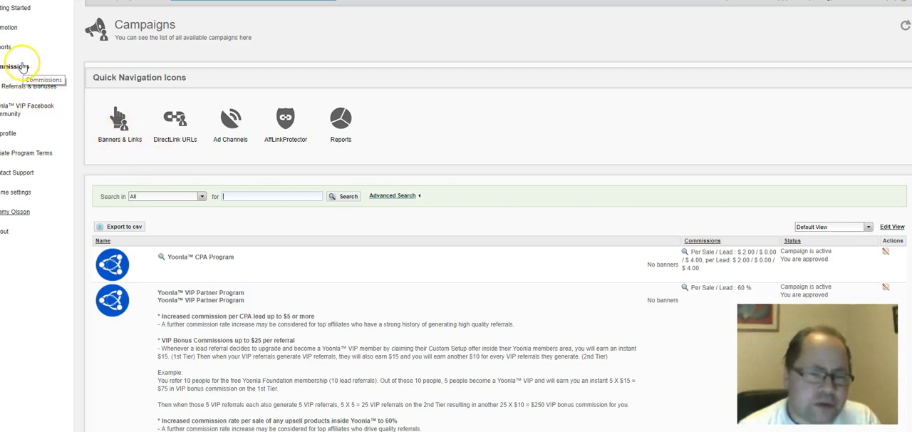
mouse_move(30, 132)
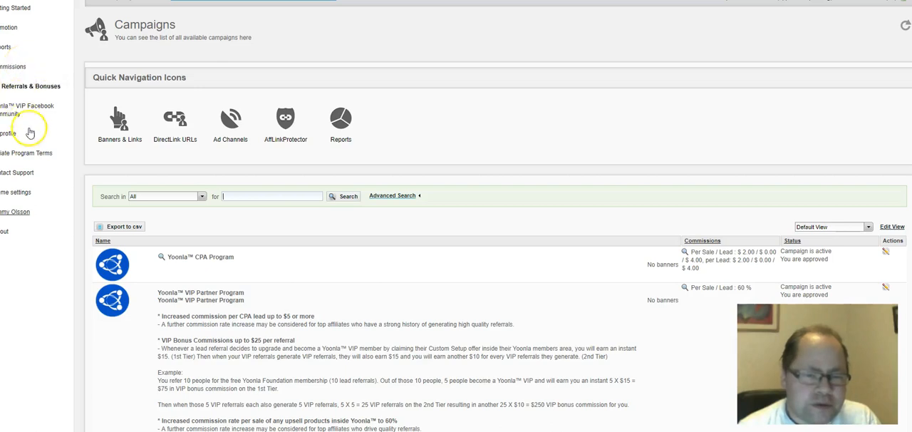
mouse_move(21, 74)
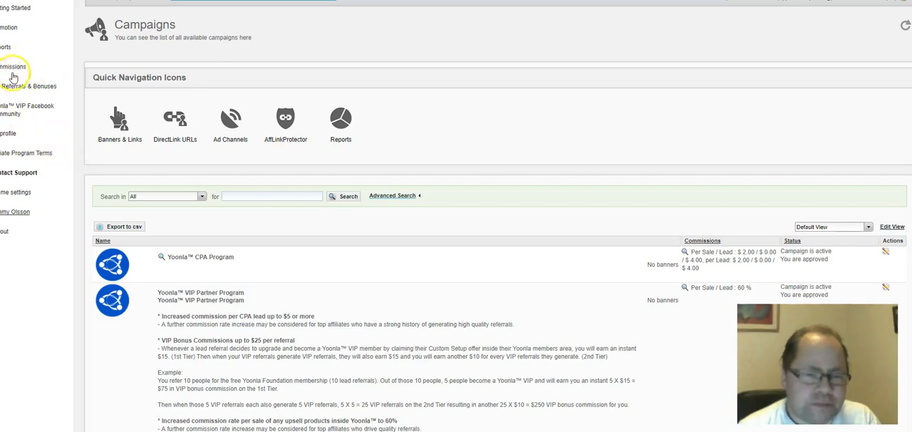
mouse_move(14, 29)
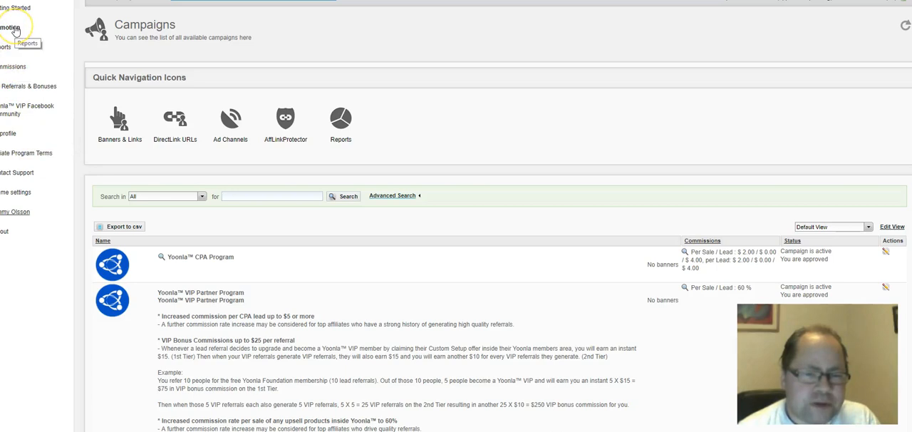
Expand the Promotion section of the sidebar to list Campaigns and its other pages.
click(14, 26)
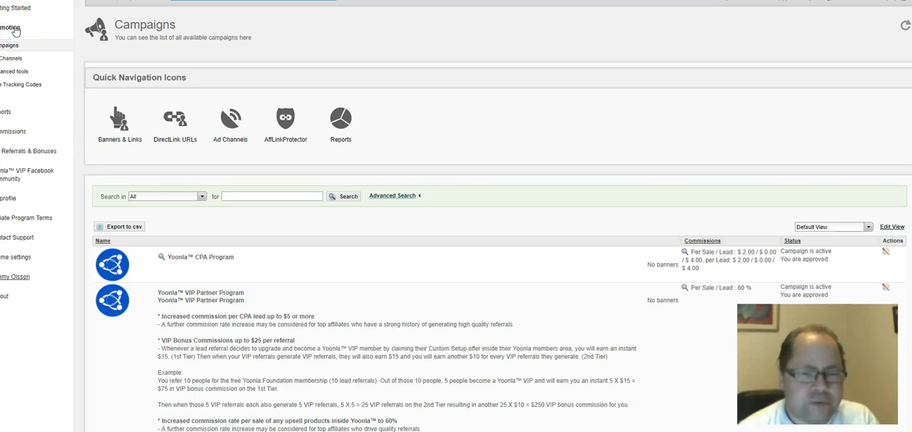
mouse_move(27, 57)
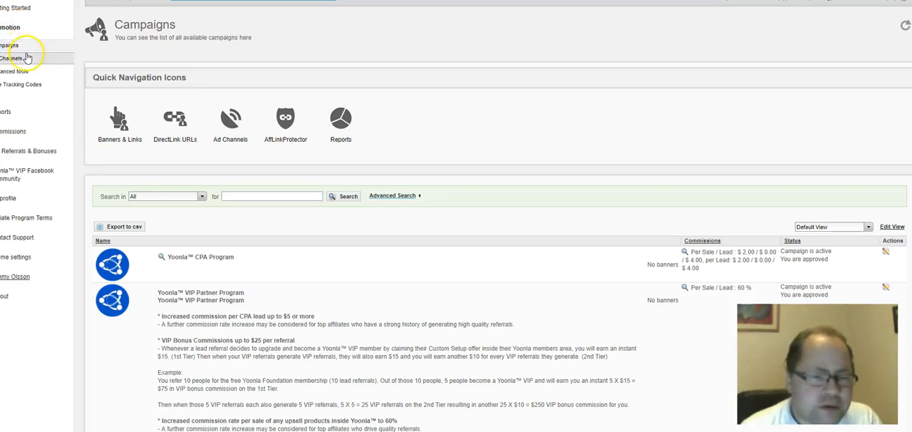
mouse_move(26, 54)
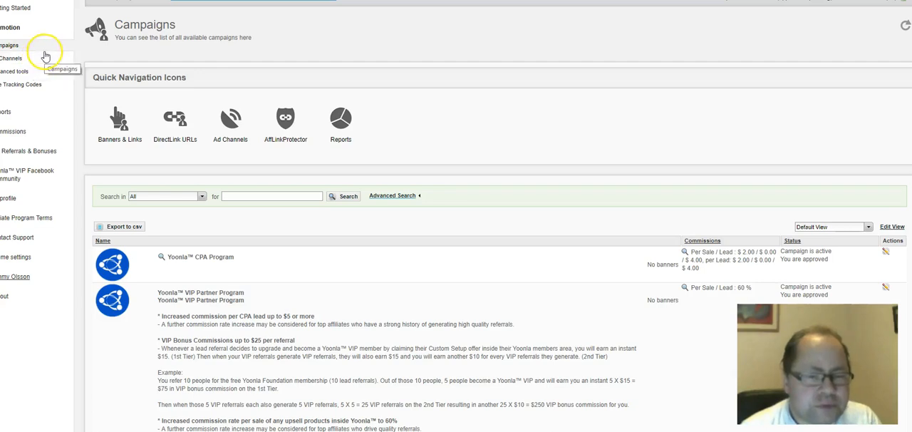
mouse_move(21, 91)
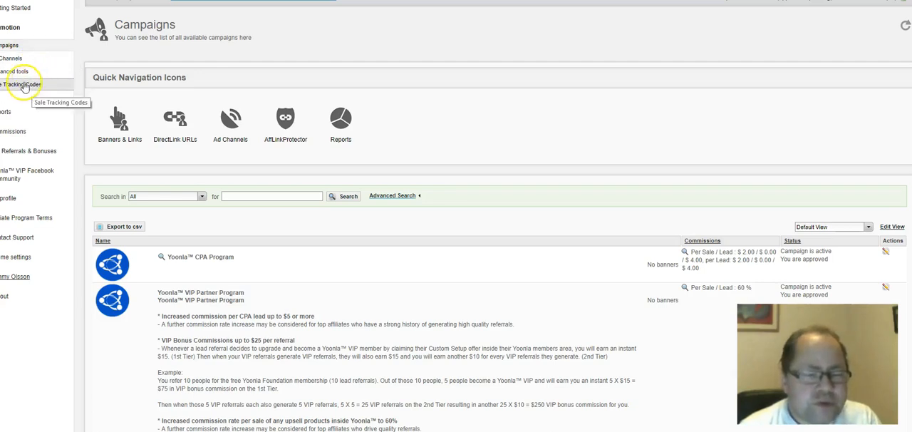
mouse_move(28, 55)
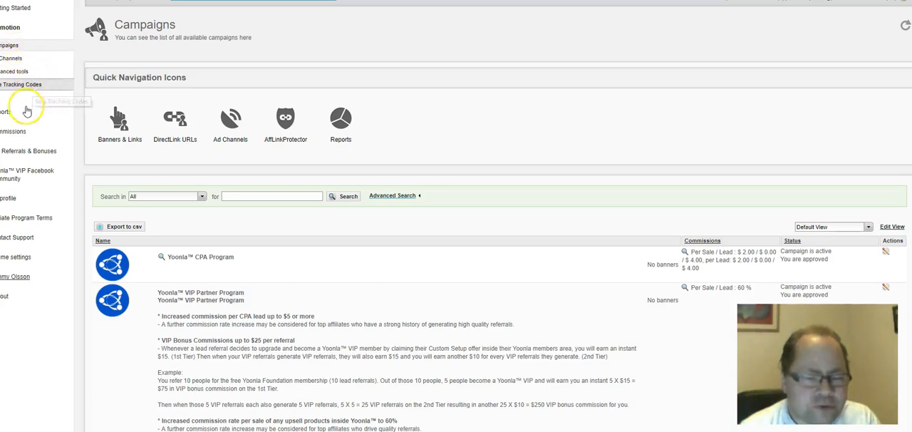
mouse_move(34, 170)
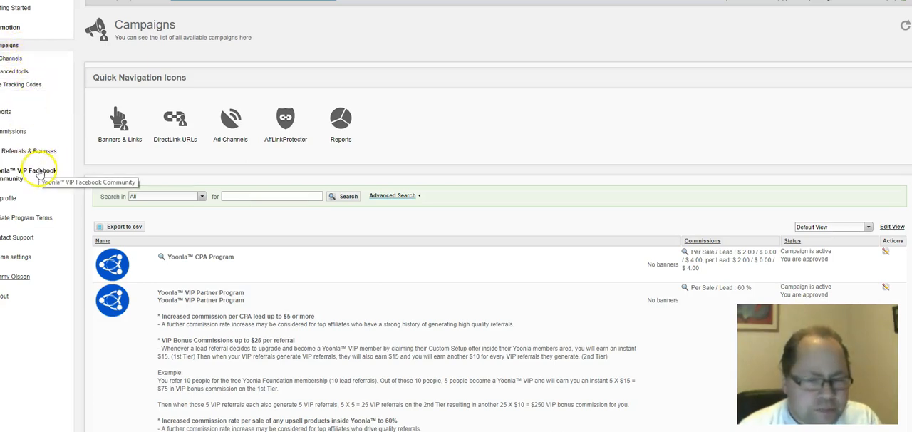